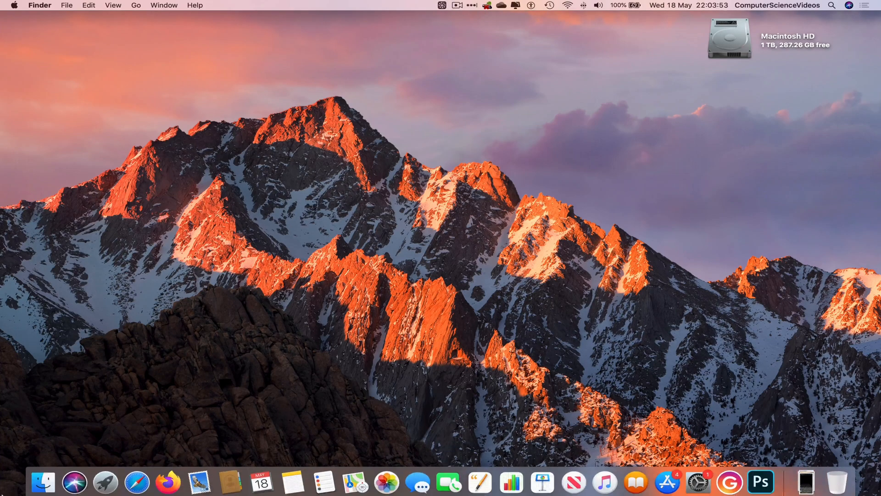
Launch Microsoft Teams from the Mac Office 2019 group in Launchpad
{"action": "left_click", "coordinate": [105, 482]}
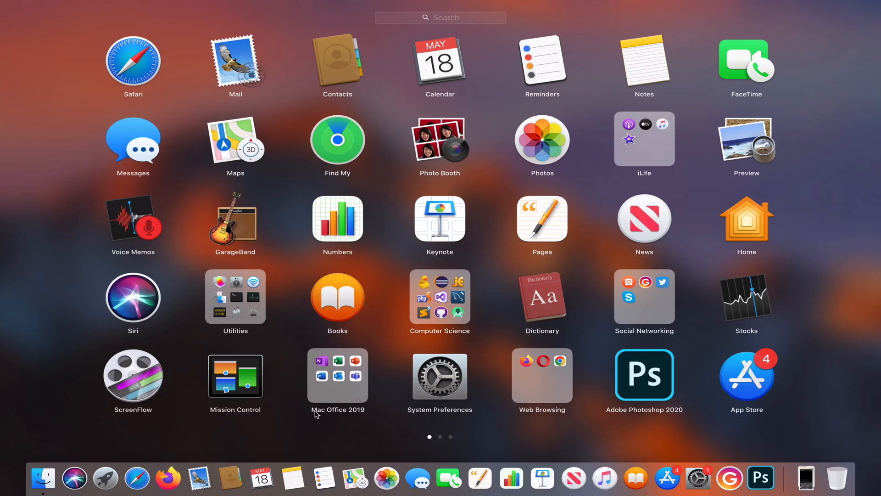
{"action": "left_click", "coordinate": [338, 374]}
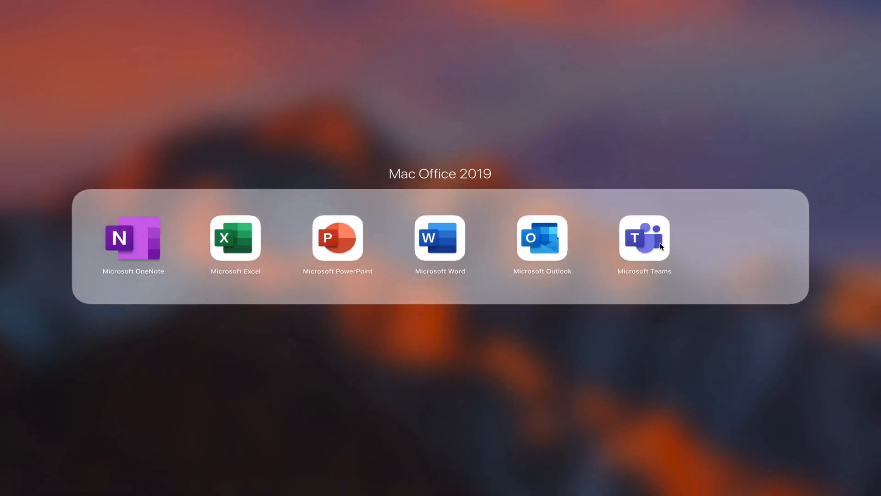
{"action": "left_click", "coordinate": [644, 239]}
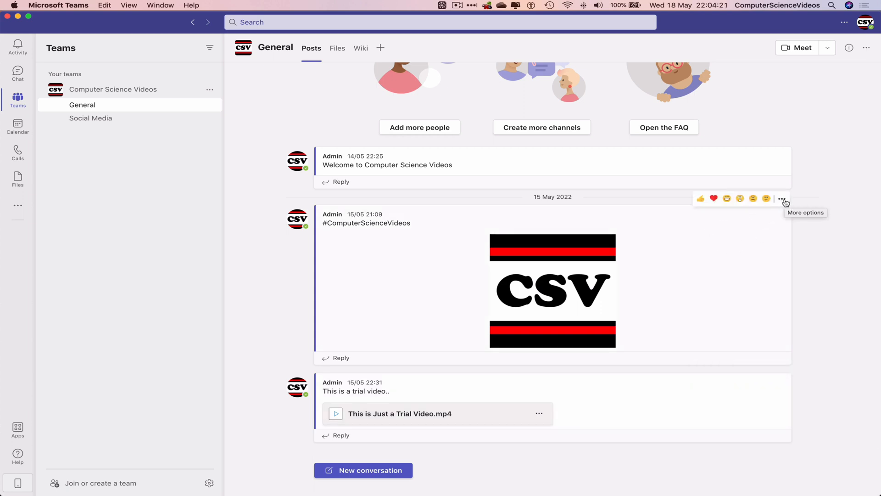
Delete the CSV image post from the General channel via its More options menu
{"action": "left_click", "coordinate": [782, 199]}
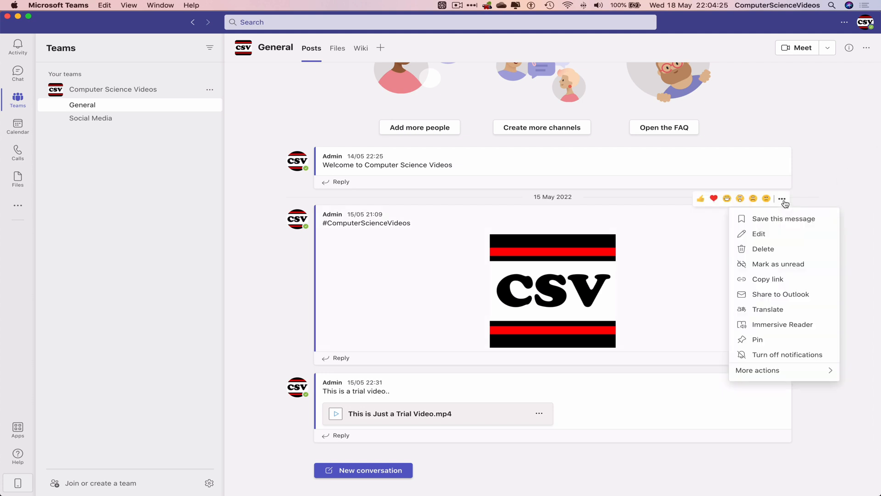
{"action": "left_click", "coordinate": [763, 249]}
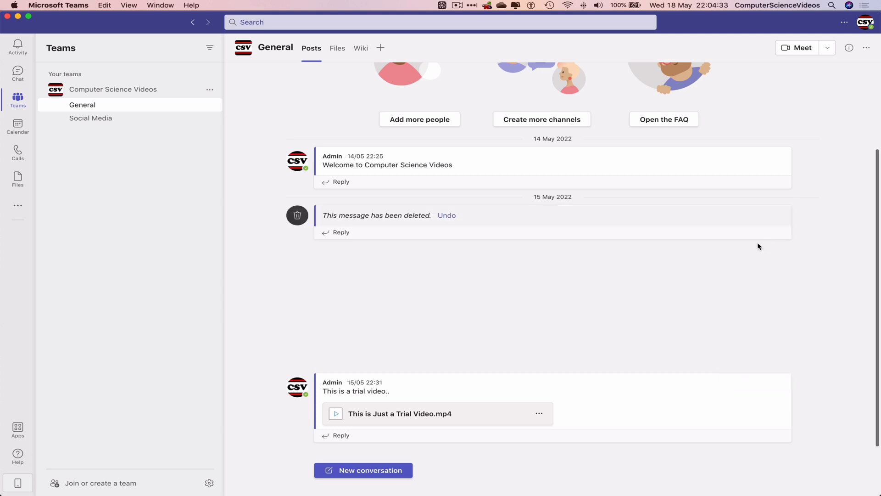
Delete the trial video post from the General channel the same way
{"action": "scroll", "scroll_direction": "up", "scroll_amount": 3}
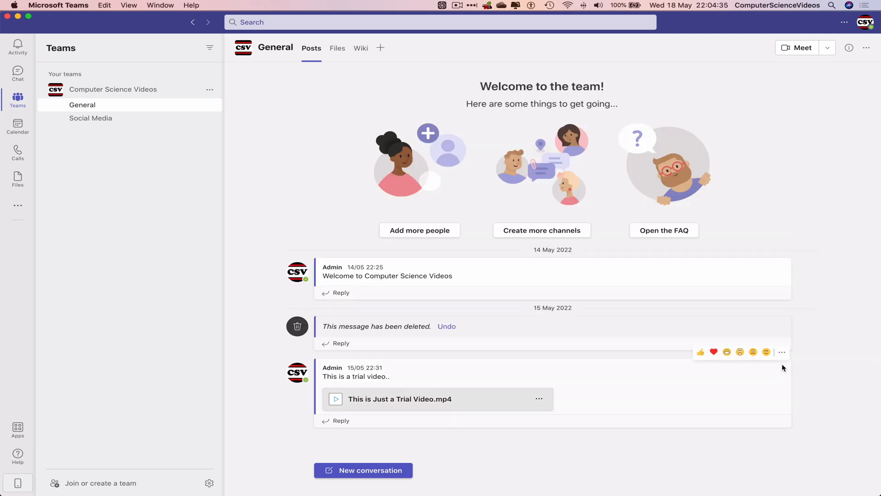
{"action": "left_click", "coordinate": [782, 351]}
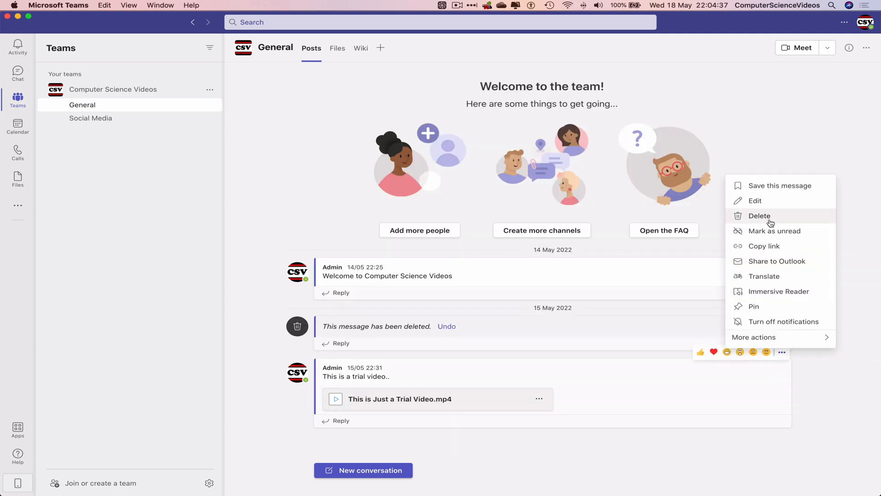
{"action": "left_click", "coordinate": [17, 72]}
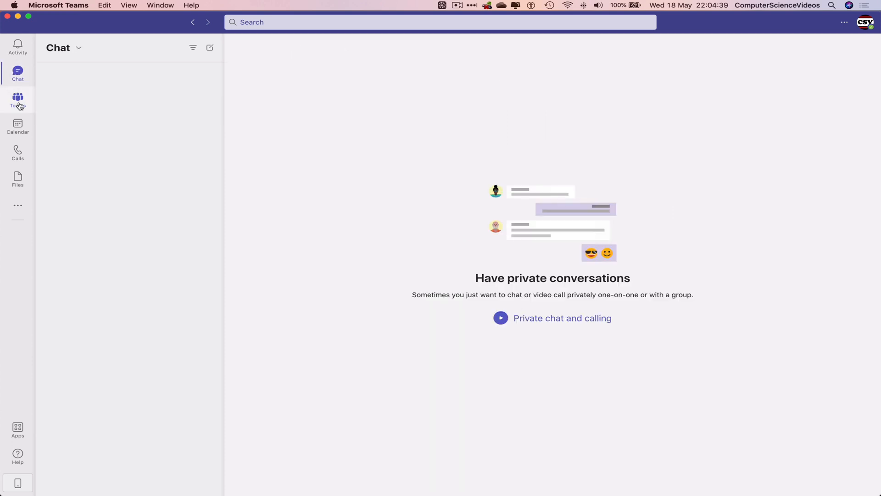
Reopen Microsoft Teams from the Mac Office 2019 group in Launchpad
{"action": "left_click", "coordinate": [18, 98]}
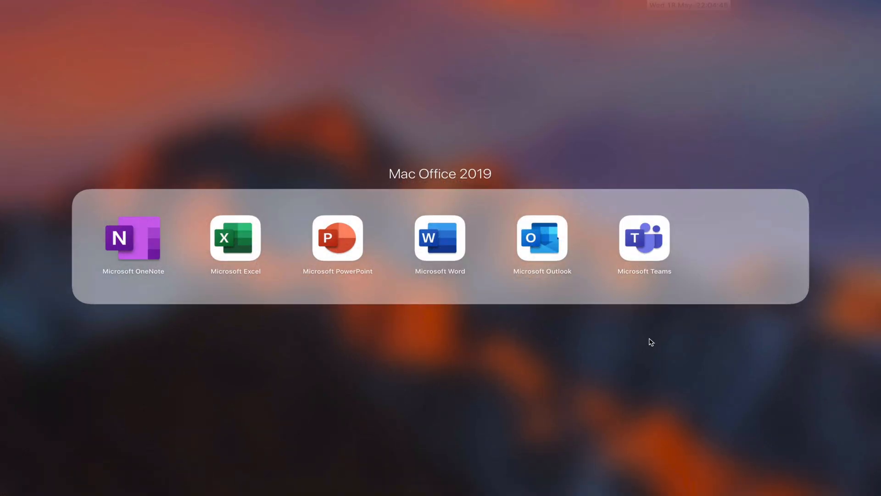
{"action": "left_click", "coordinate": [651, 341]}
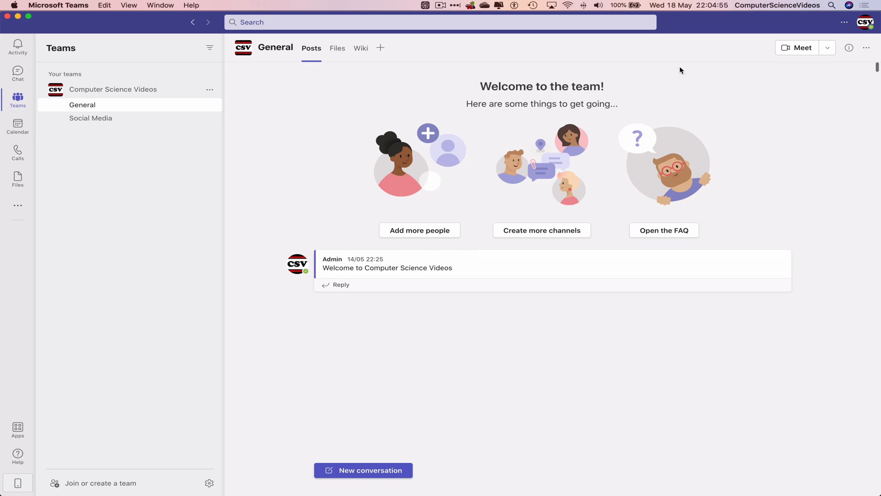
{"action": "mouse_move", "coordinate": [434, 320]}
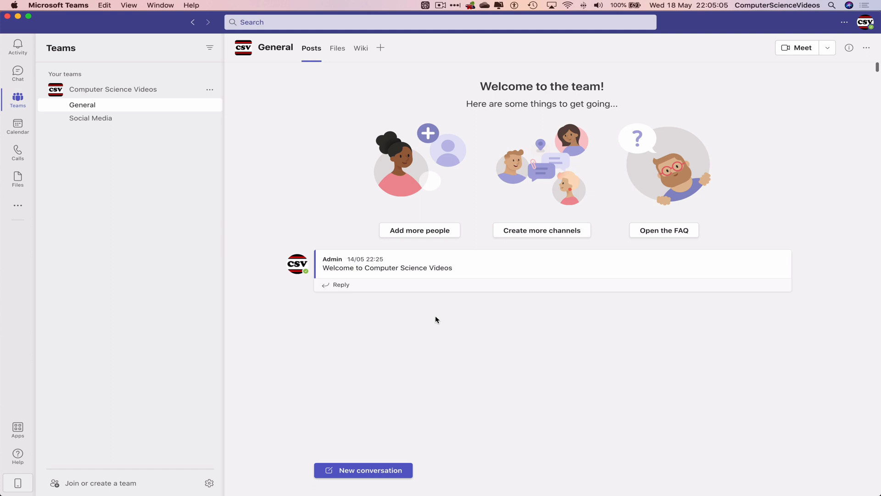
With only the welcome post left in General, start quitting via the Microsoft Teams menu
{"action": "left_click", "coordinate": [59, 5]}
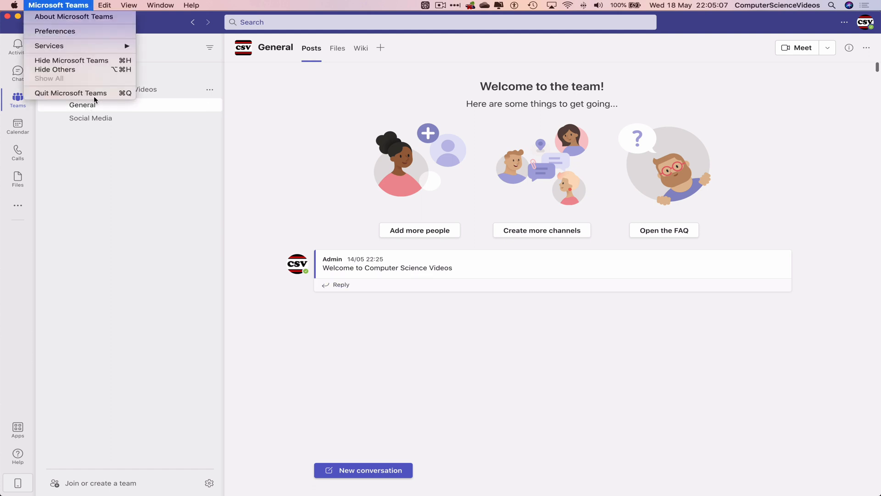